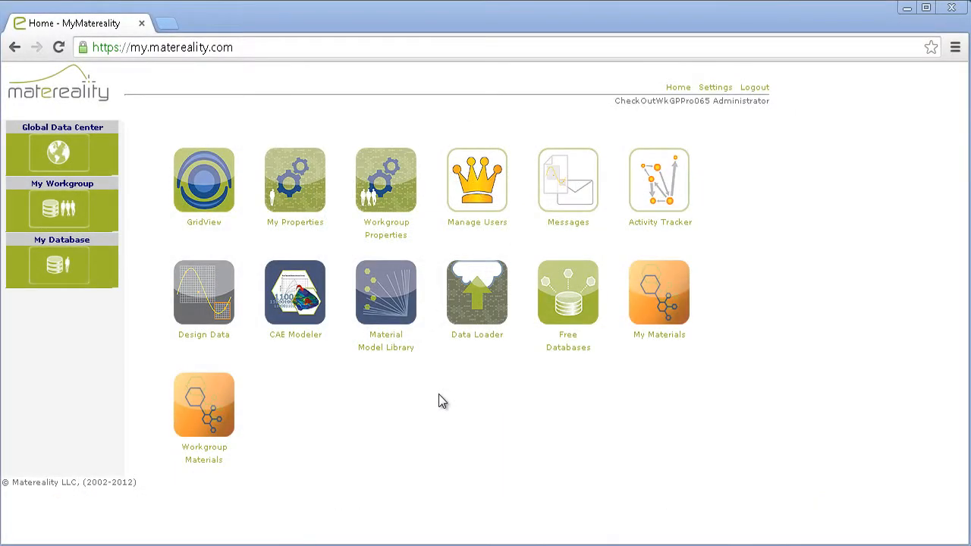
Start CAE Modeler from the dashboard and choose ANSYS as the target solver.
{"action": "left_click", "coordinate": [294, 291]}
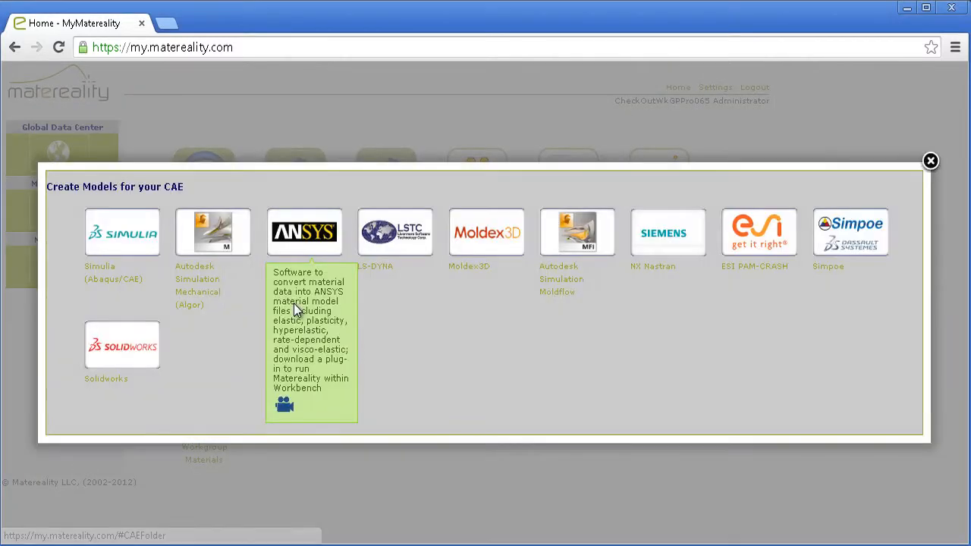
{"action": "left_click", "coordinate": [303, 232]}
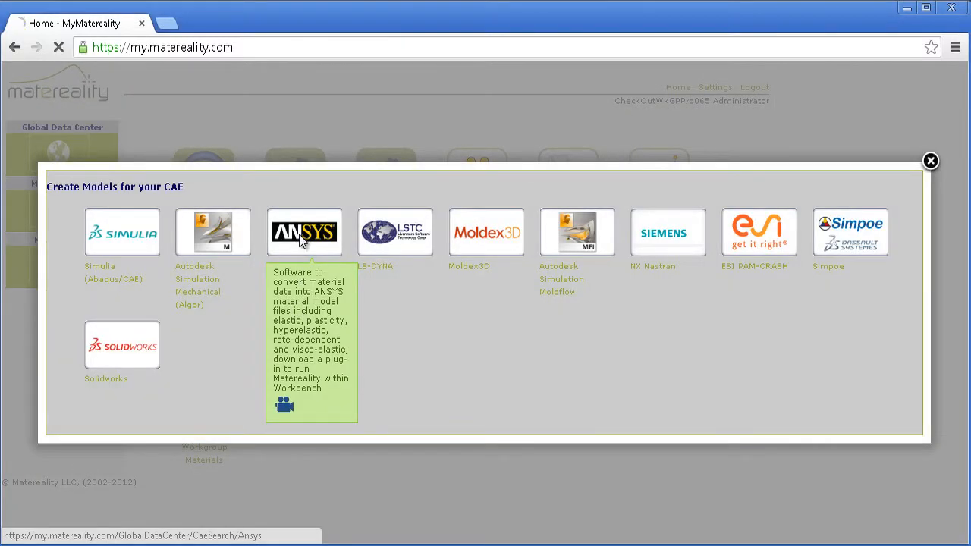
Search My Database with the model type set to ANSYS Hyperelastic.
{"action": "left_click", "coordinate": [303, 232]}
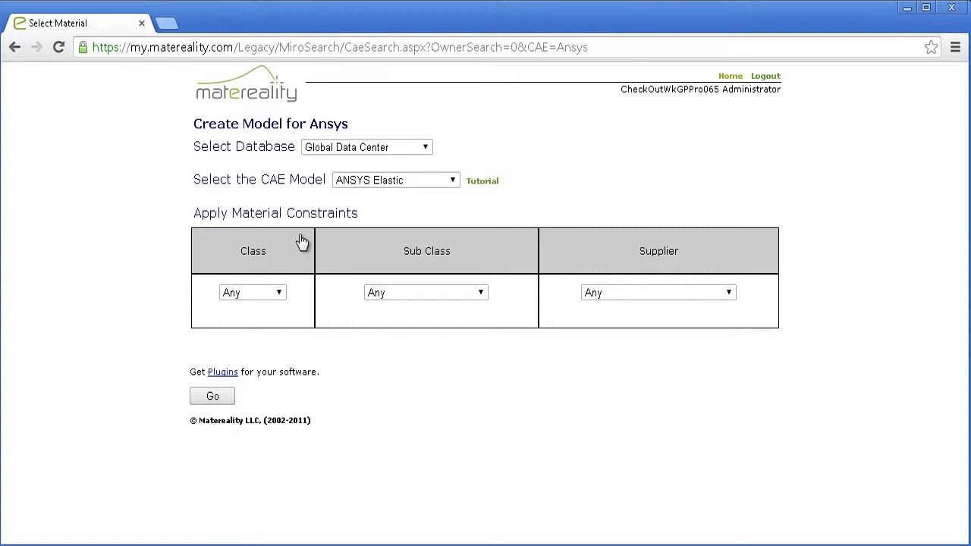
{"action": "left_click", "coordinate": [367, 145]}
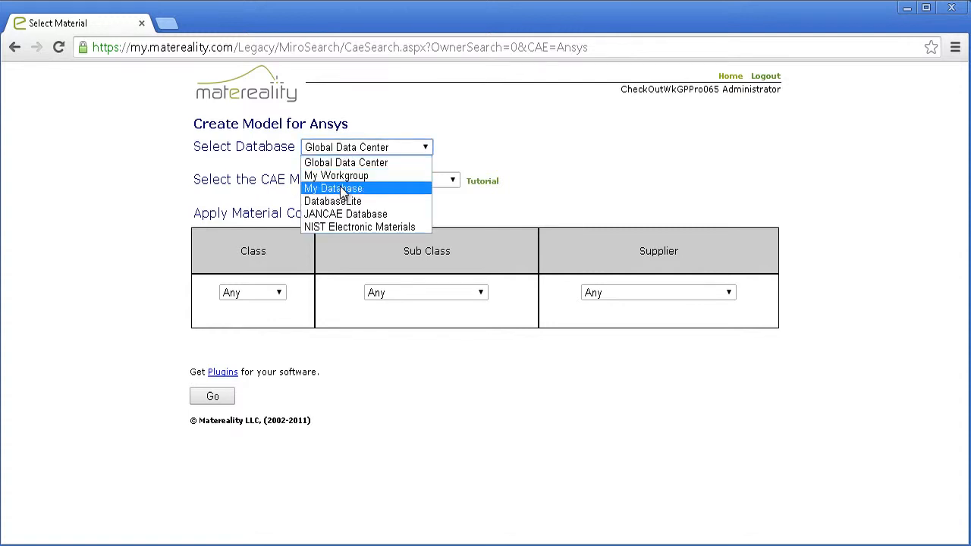
{"action": "left_click", "coordinate": [334, 188]}
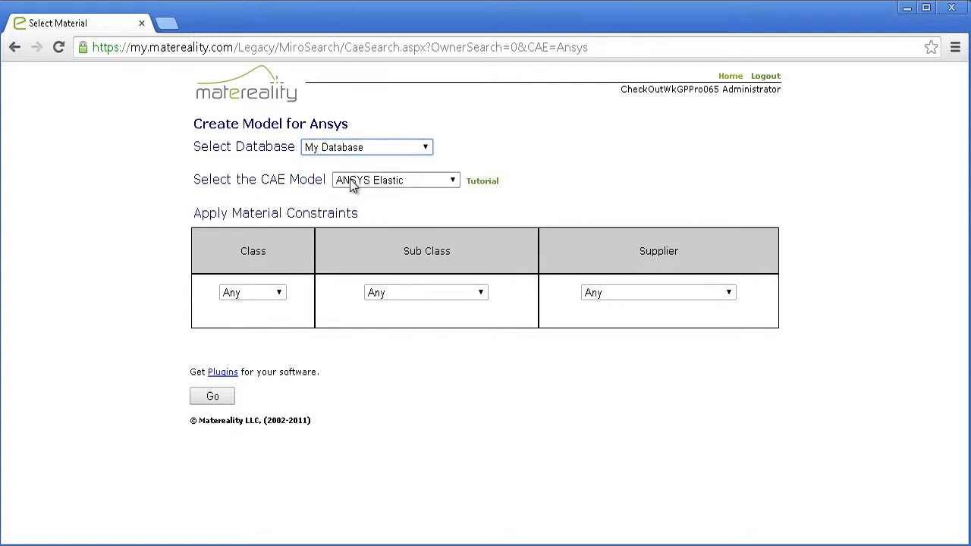
{"action": "left_click", "coordinate": [395, 179]}
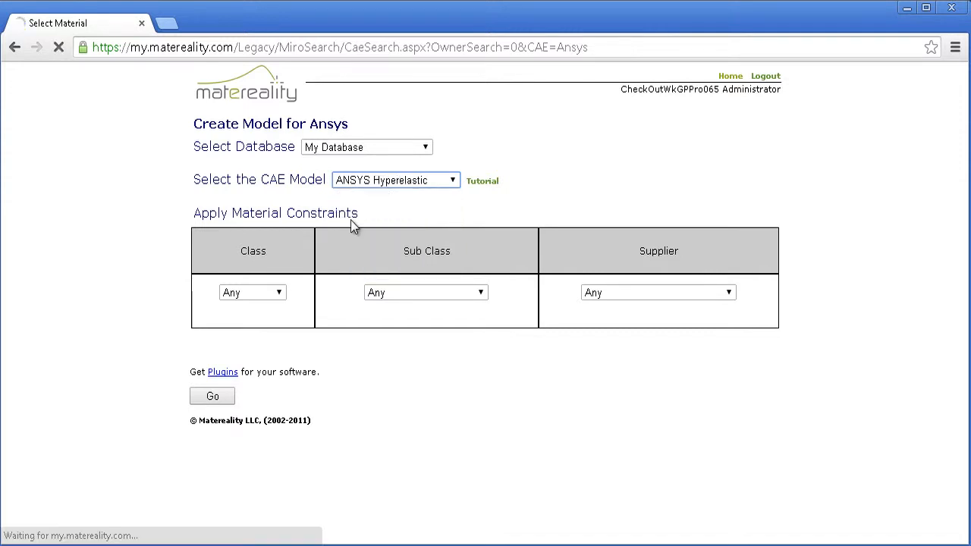
Limit the class to Rubber and run the search, returning EPDM 60 Durometer.
{"action": "left_click", "coordinate": [252, 292]}
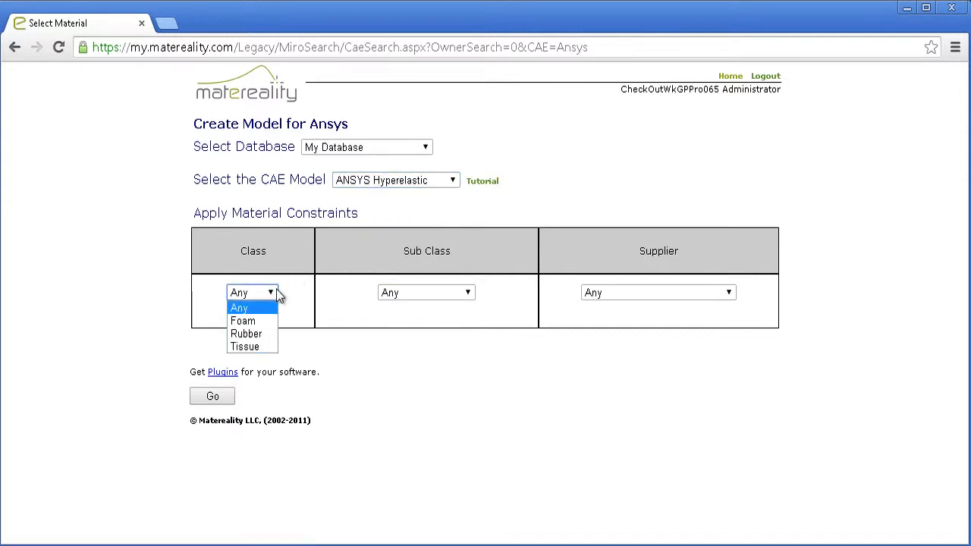
{"action": "left_click", "coordinate": [245, 334]}
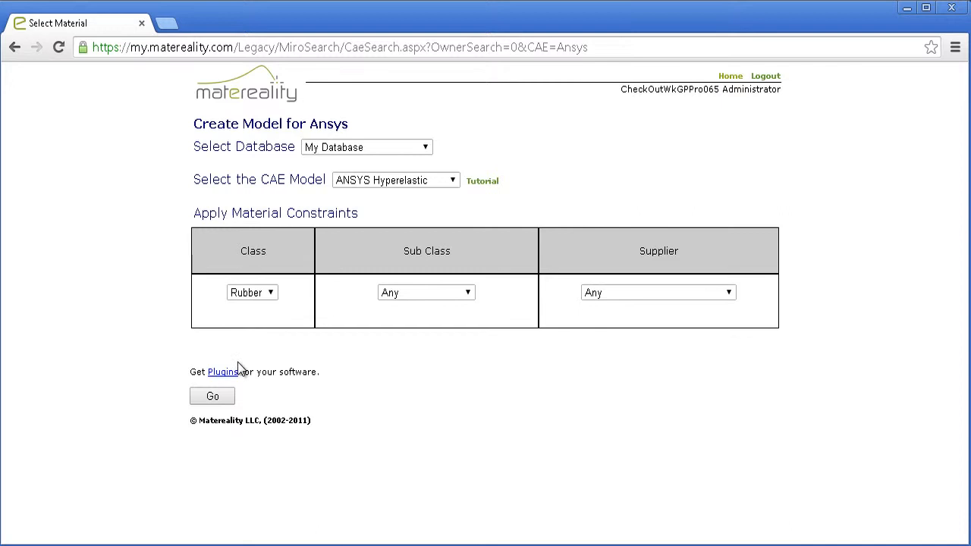
{"action": "left_click", "coordinate": [213, 396]}
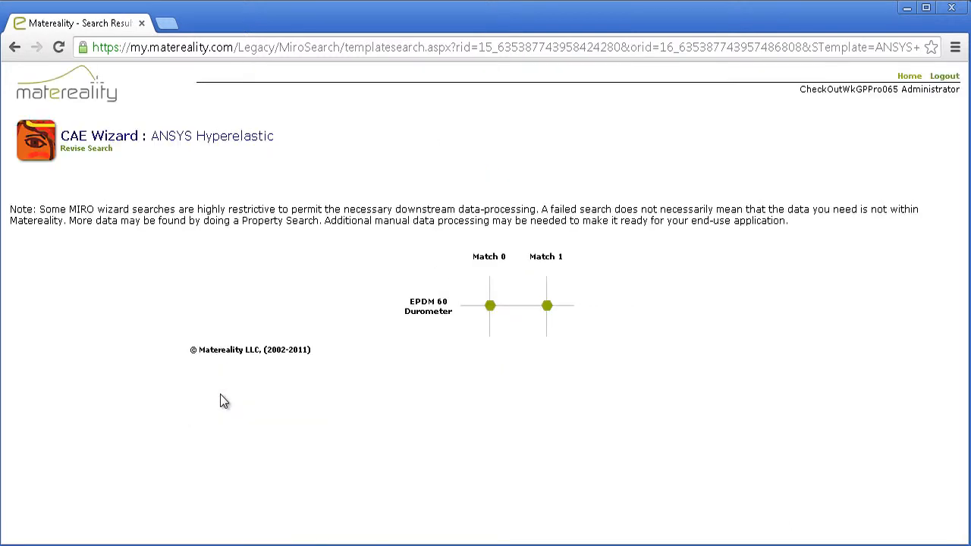
Select the EPDM 60 Durometer match and convert it with ANSYS Workbench as output format.
{"action": "left_click", "coordinate": [490, 305]}
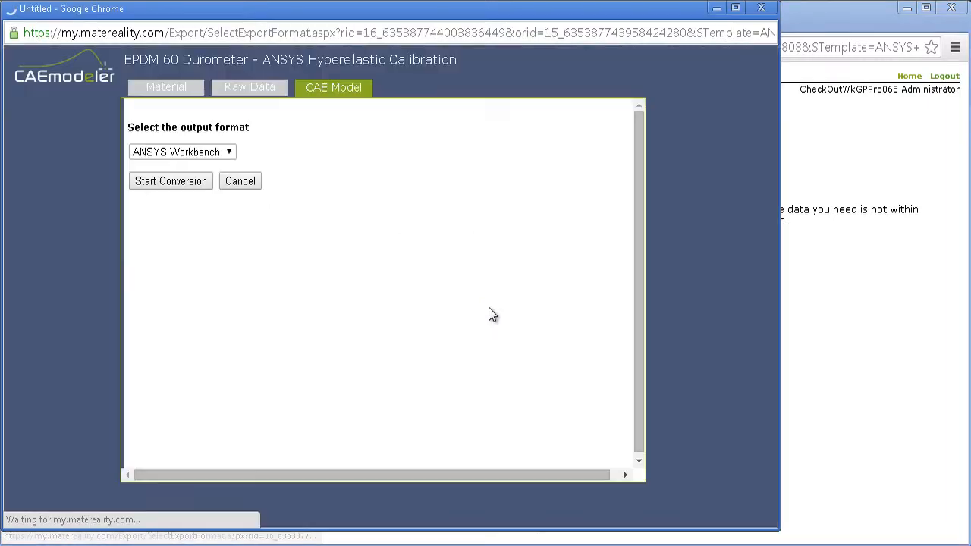
{"action": "left_click", "coordinate": [182, 152]}
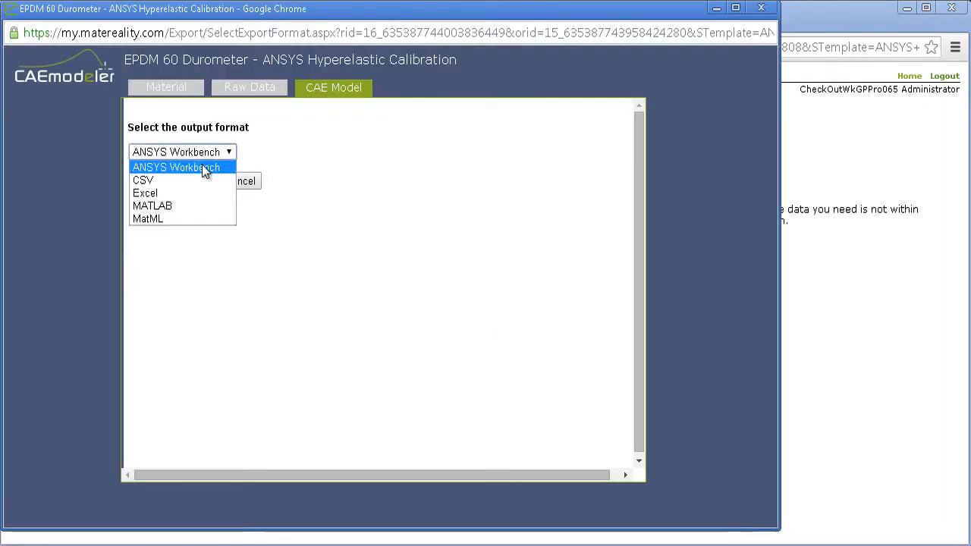
{"action": "left_click", "coordinate": [176, 167]}
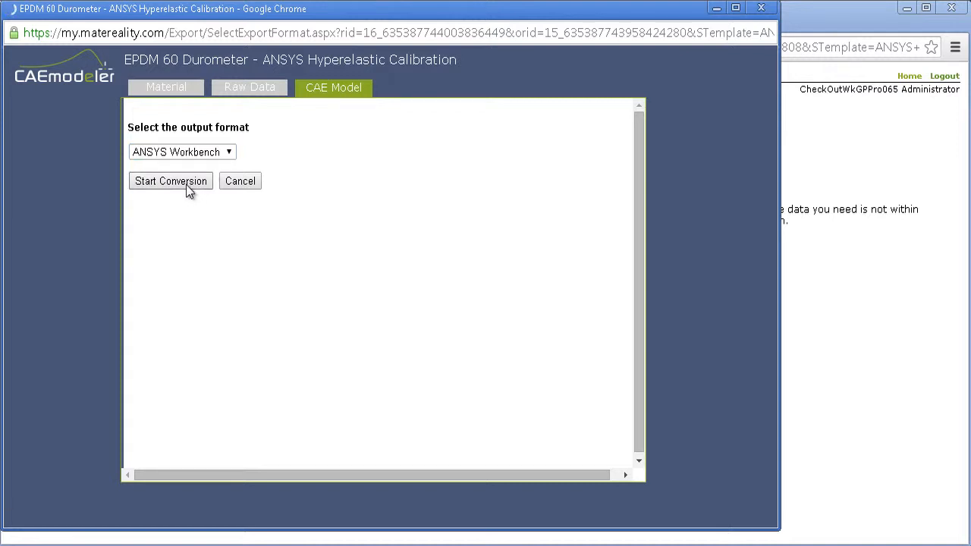
{"action": "left_click", "coordinate": [170, 181]}
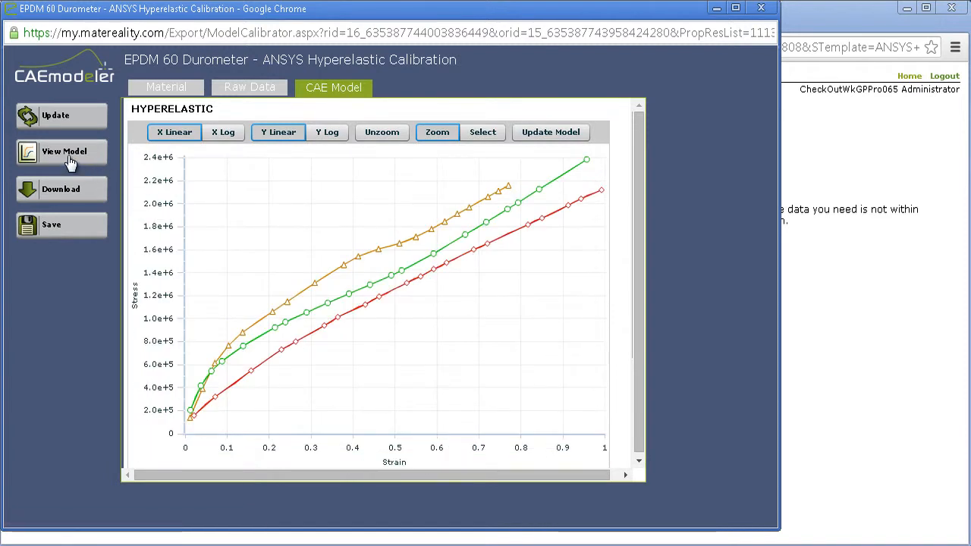
Download the EPDM 60 Durometer ANSYS Hyperelastic material card as an XML file.
{"action": "left_click", "coordinate": [60, 189]}
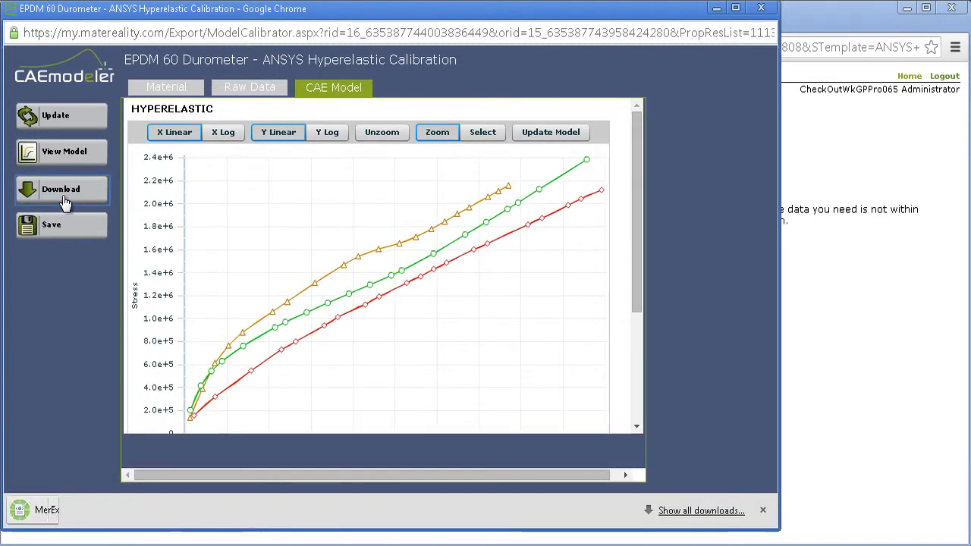
{"action": "left_click", "coordinate": [61, 188]}
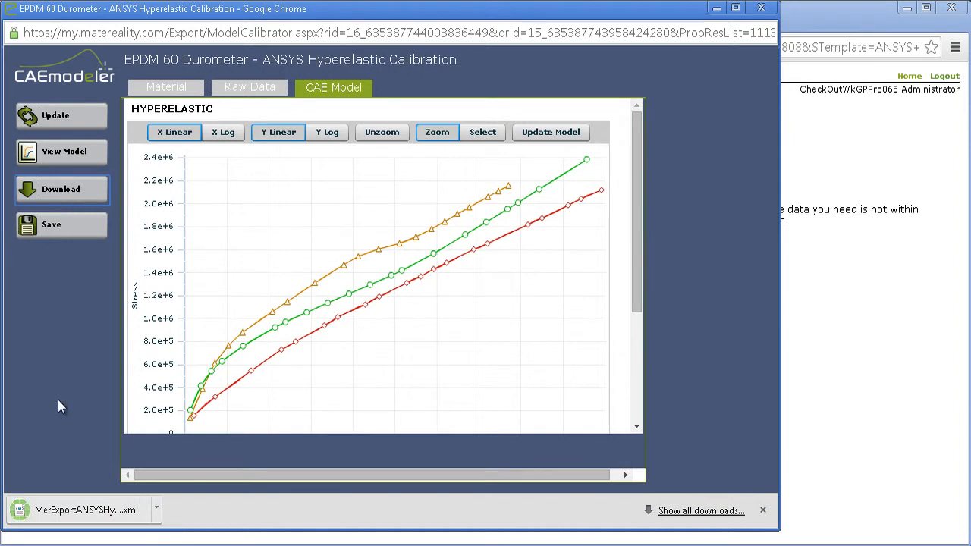